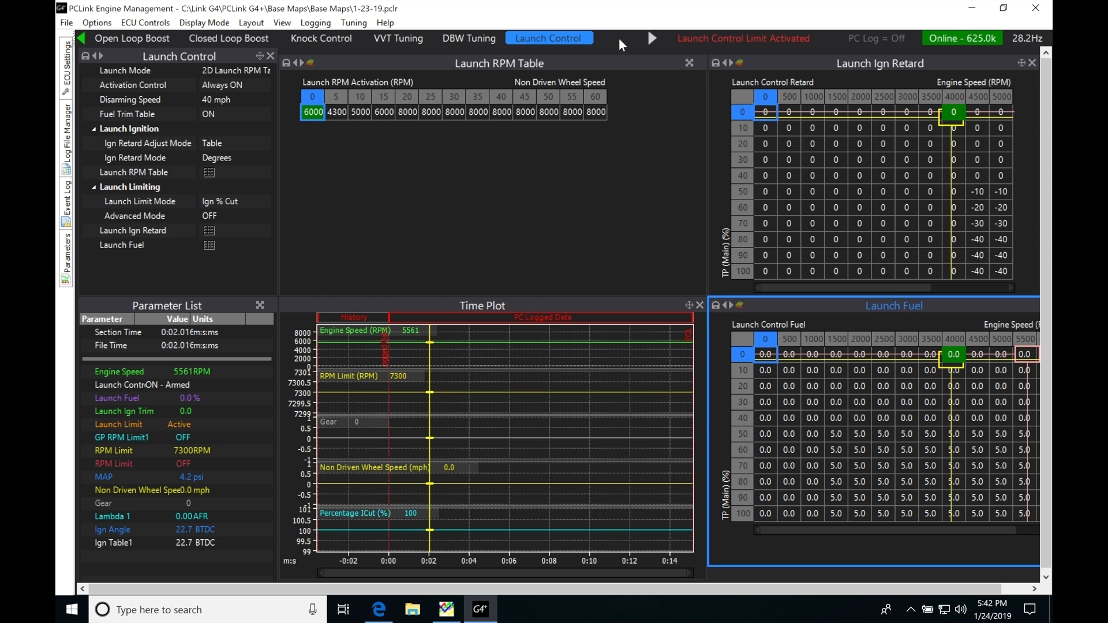
{"action": "mouse_move", "coordinate": [650, 38]}
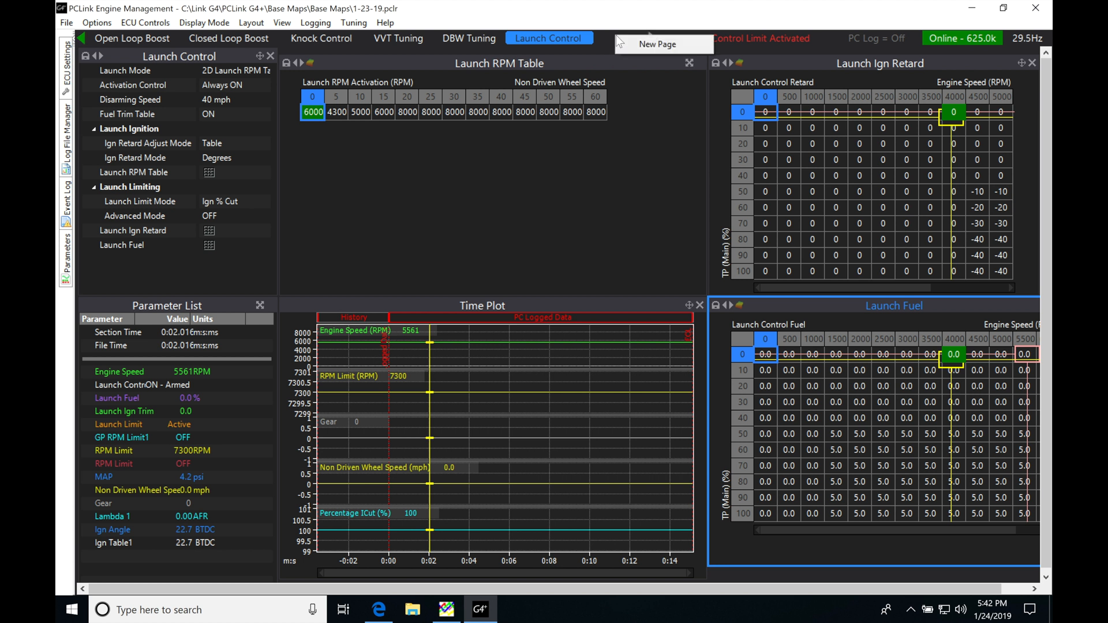
- Create a new page named 'Traction Control' from the page tab bar
{"action": "left_click", "coordinate": [656, 44]}
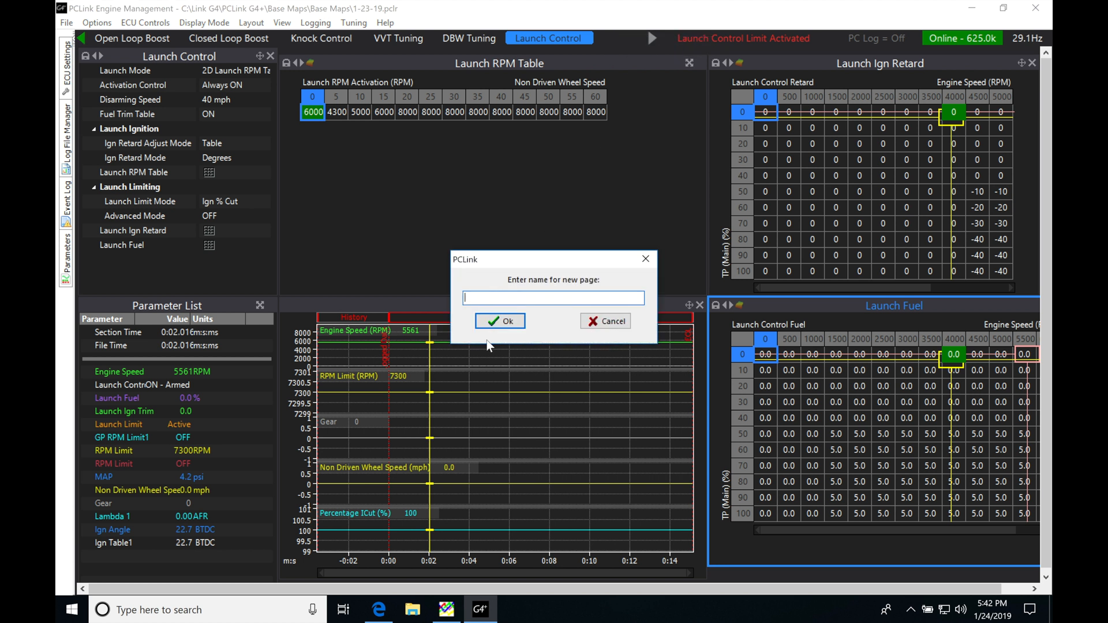
{"action": "type", "text": "Traction"}
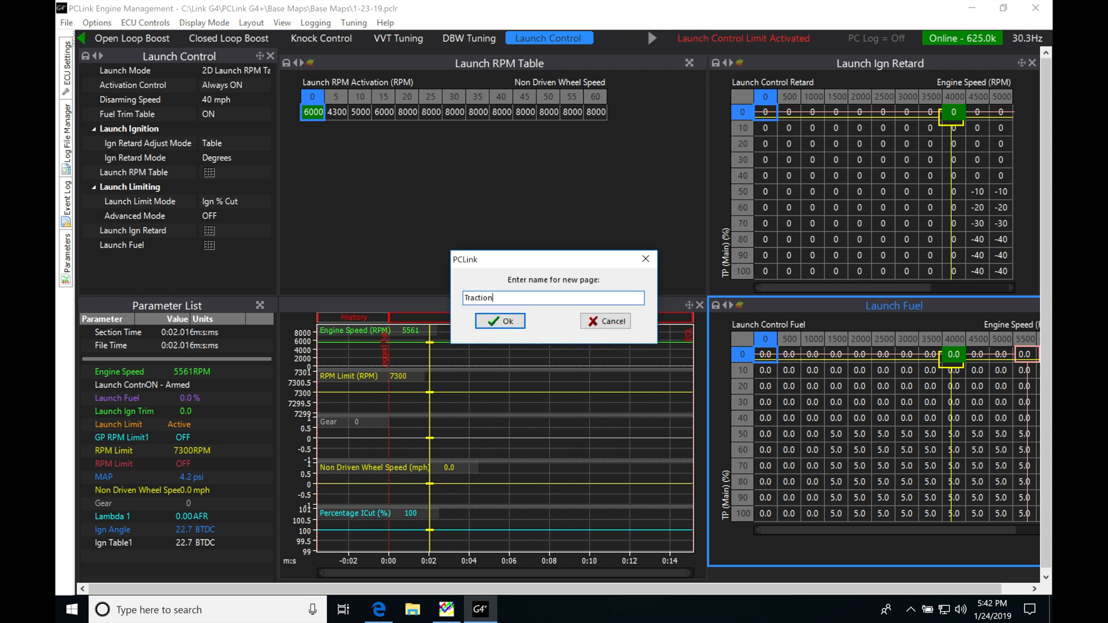
{"action": "left_click", "coordinate": [500, 321]}
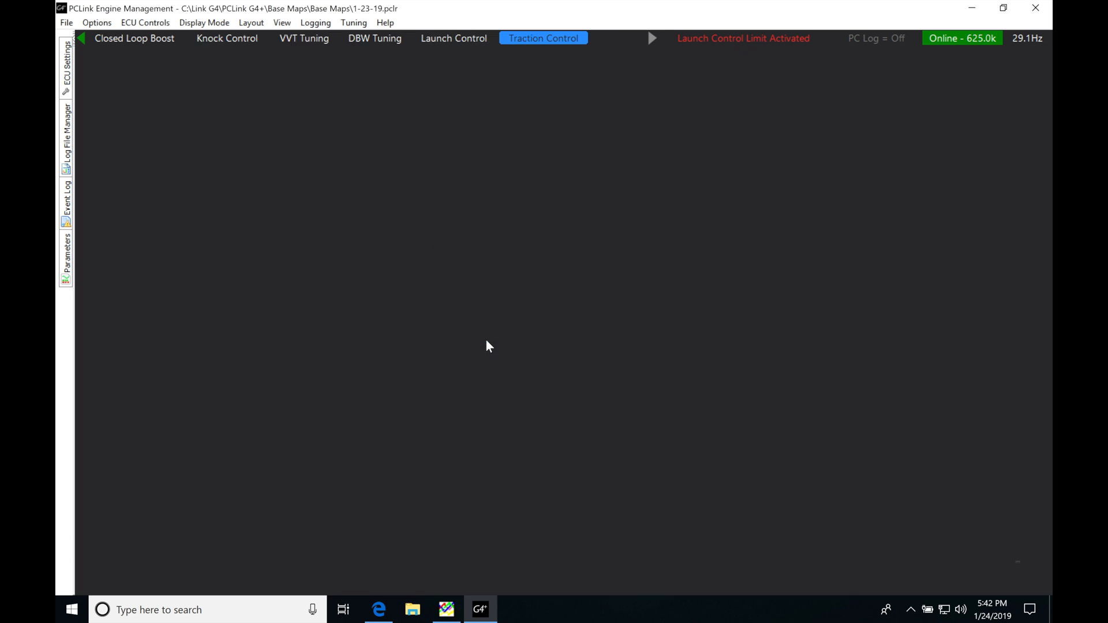
{"action": "mouse_move", "coordinate": [297, 236]}
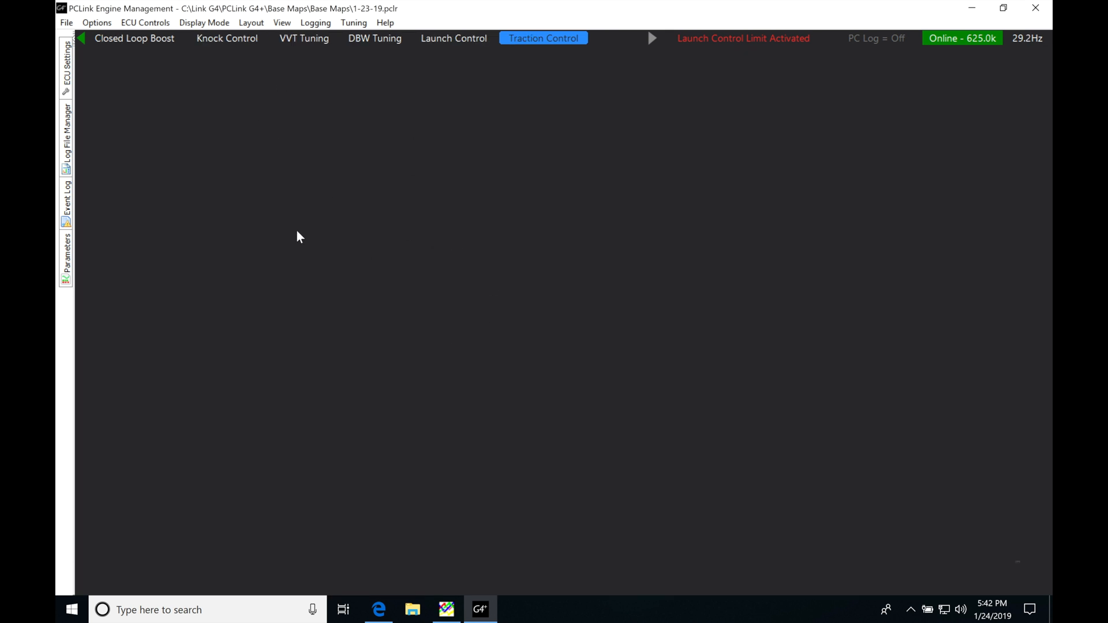
{"action": "mouse_move", "coordinate": [293, 104]}
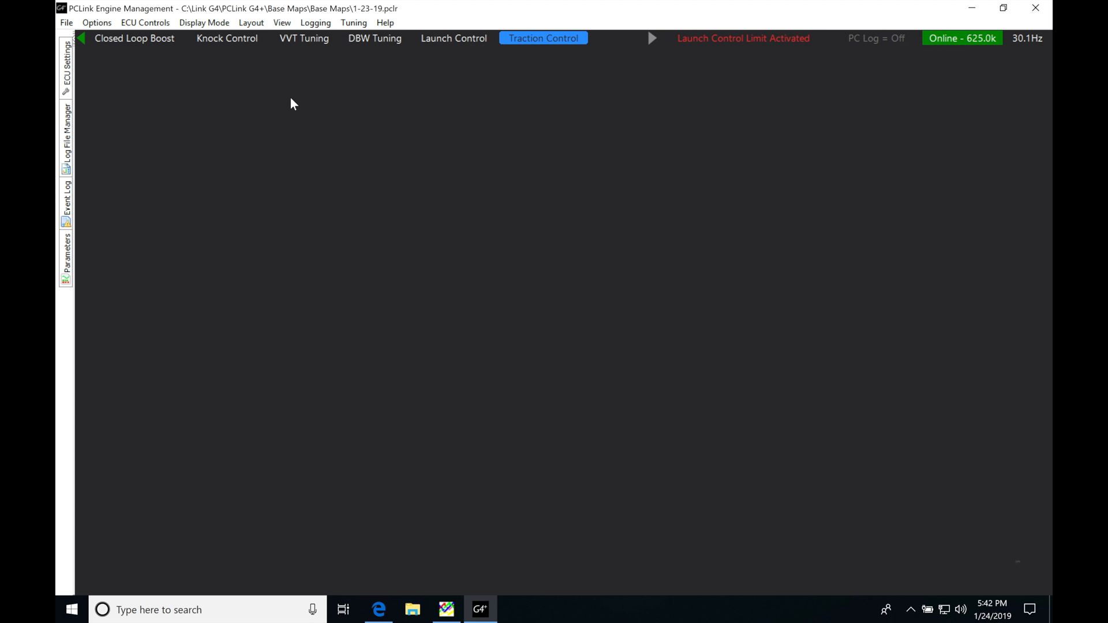
{"action": "mouse_move", "coordinate": [356, 161]}
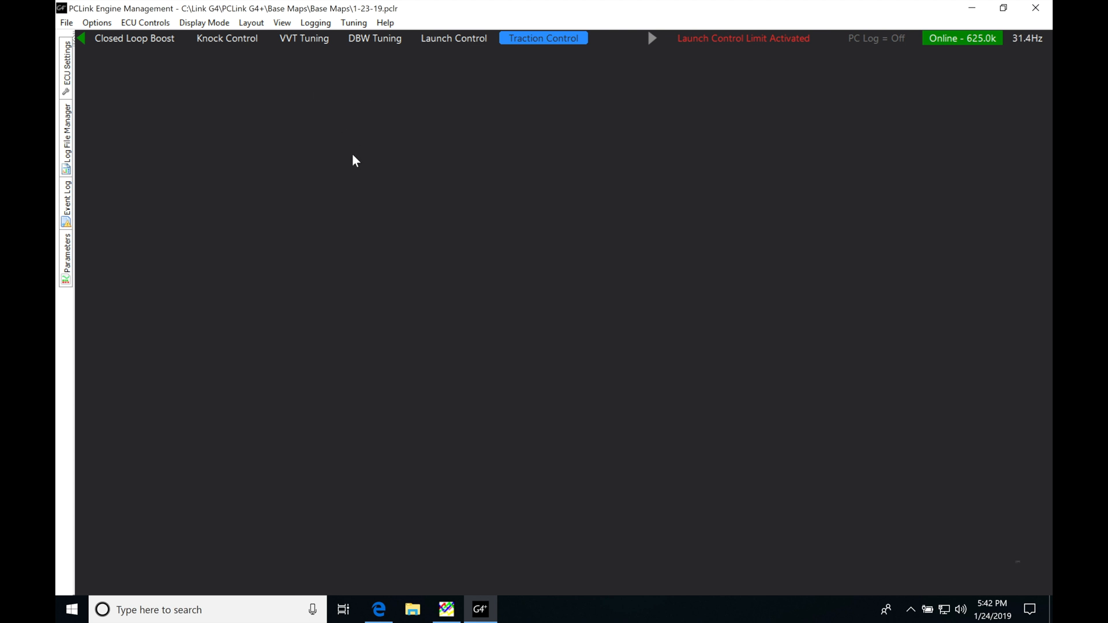
{"action": "mouse_move", "coordinate": [305, 215]}
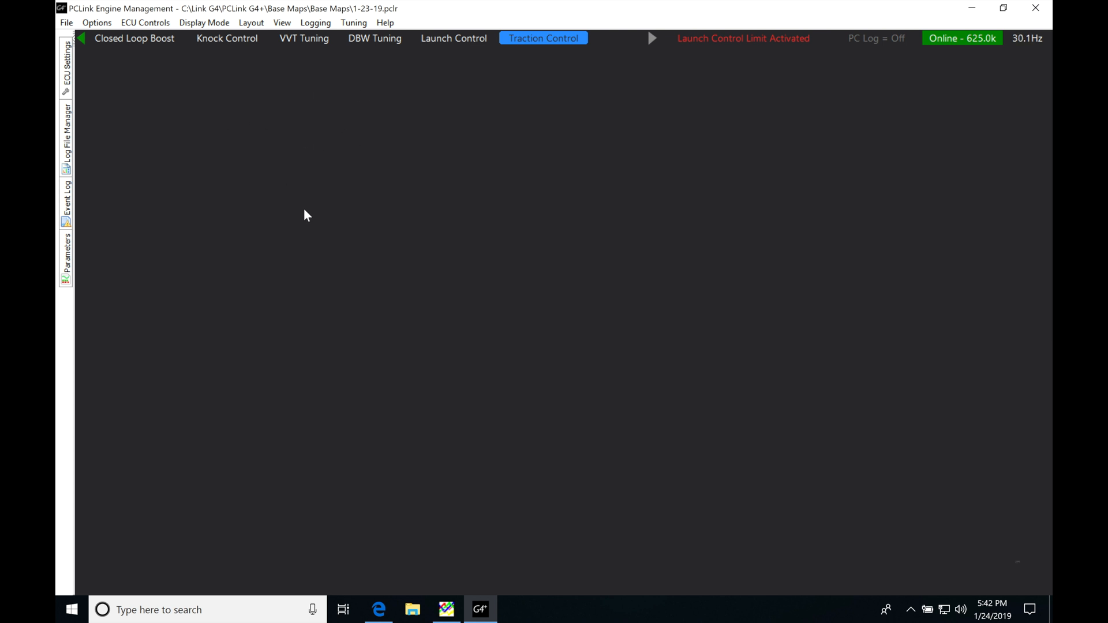
{"action": "mouse_move", "coordinate": [362, 200]}
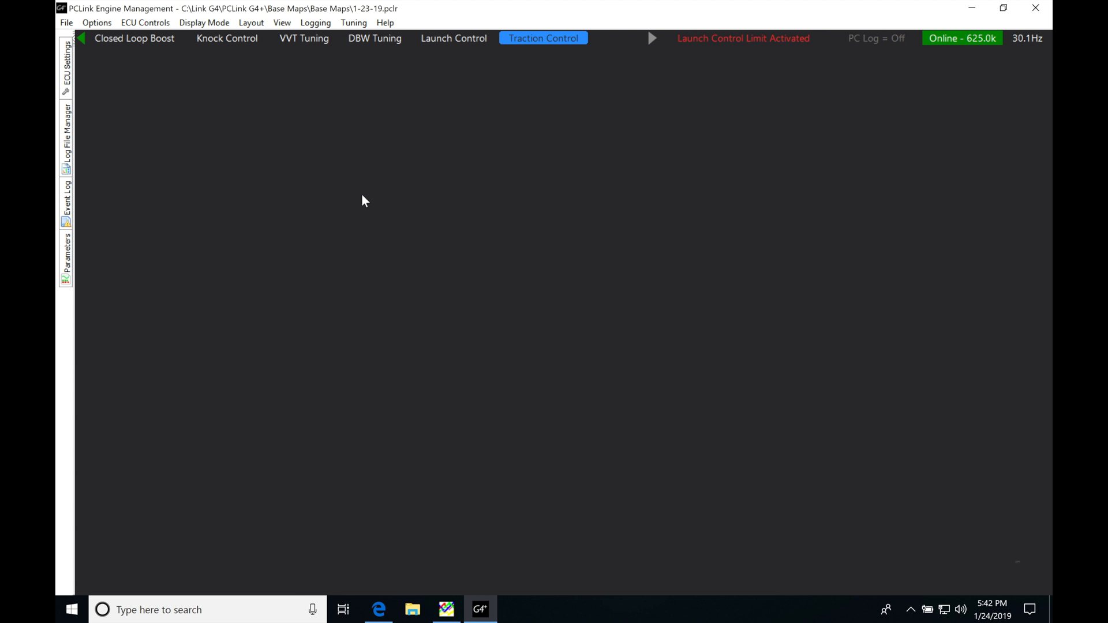
{"action": "mouse_move", "coordinate": [444, 154]}
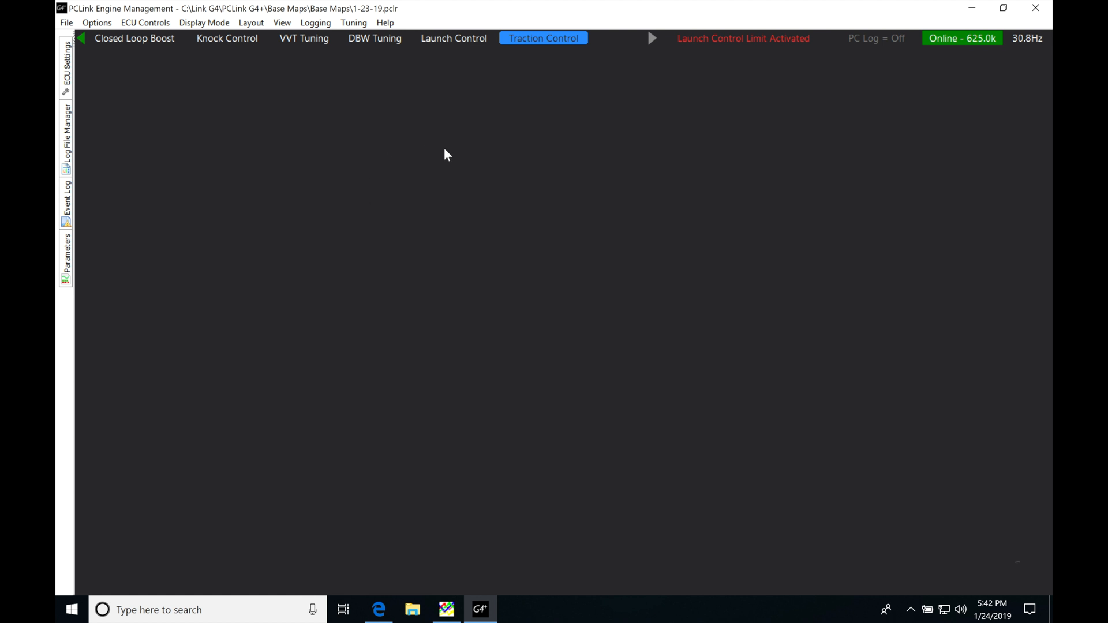
{"action": "mouse_move", "coordinate": [337, 183]}
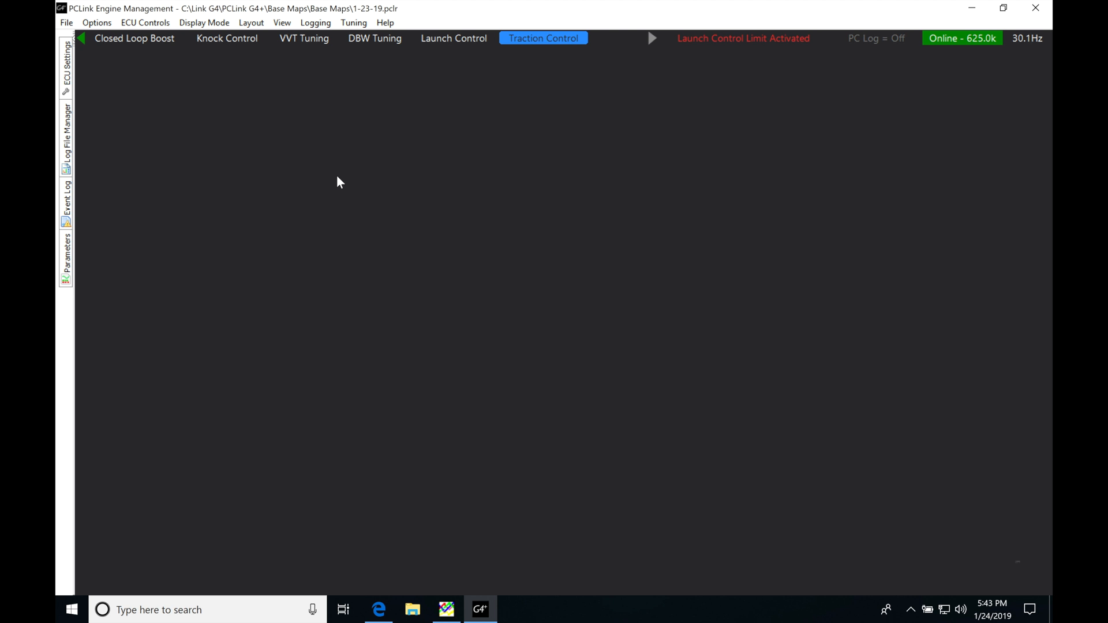
{"action": "mouse_move", "coordinate": [192, 123]}
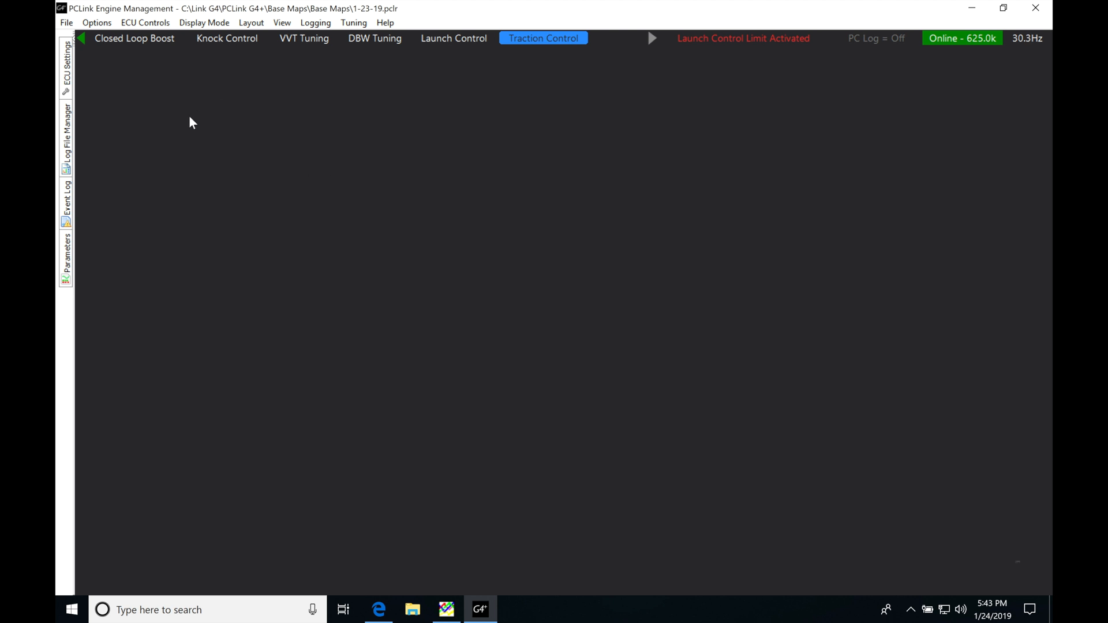
- In ECU Settings, collapse Analog Inputs and expand Digital Inputs to list DI 1–DI 16
{"action": "left_click", "coordinate": [65, 64]}
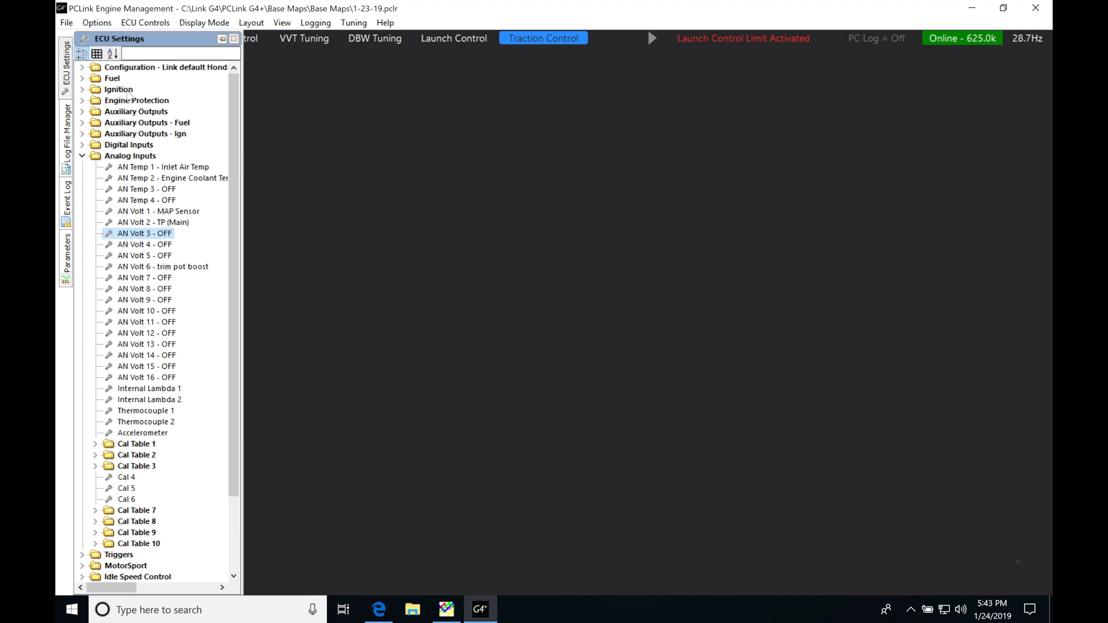
{"action": "left_click", "coordinate": [82, 155]}
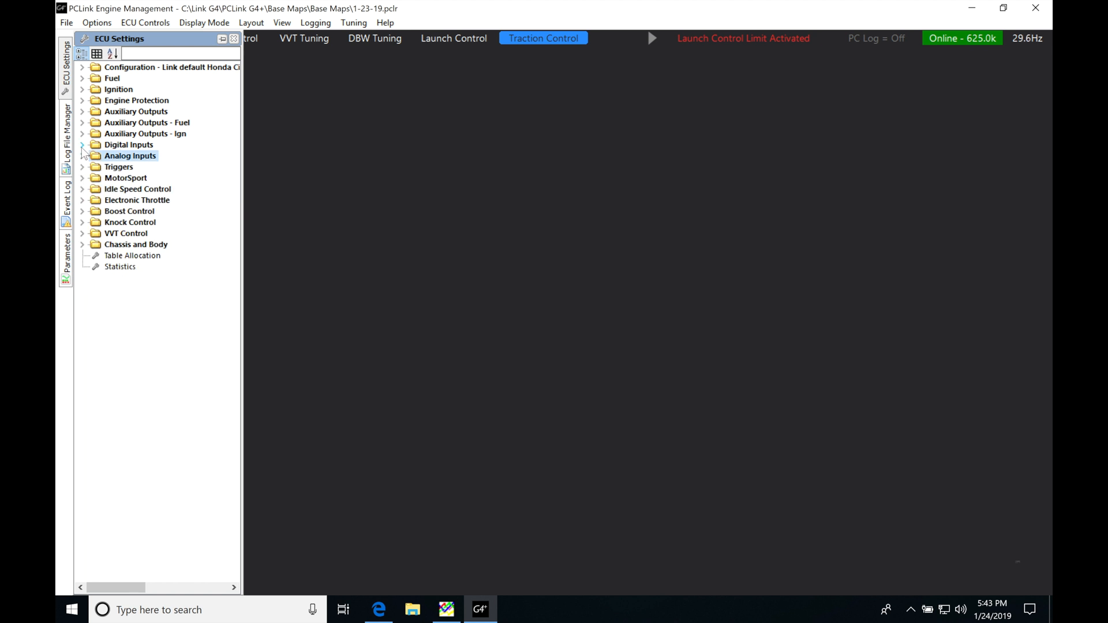
{"action": "left_click", "coordinate": [82, 145]}
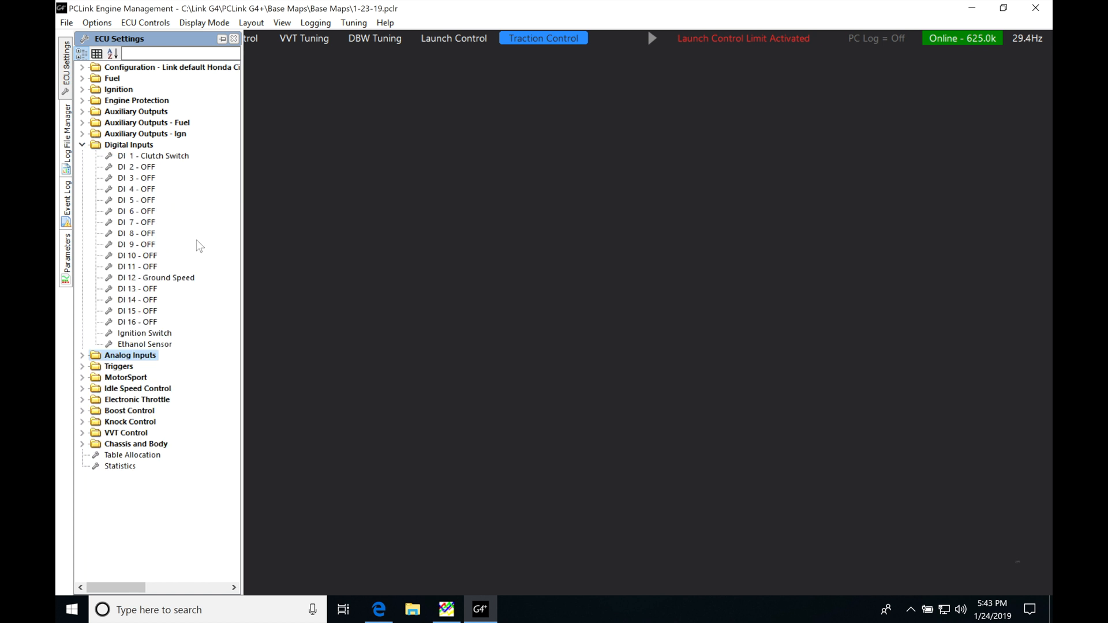
{"action": "mouse_move", "coordinate": [218, 315]}
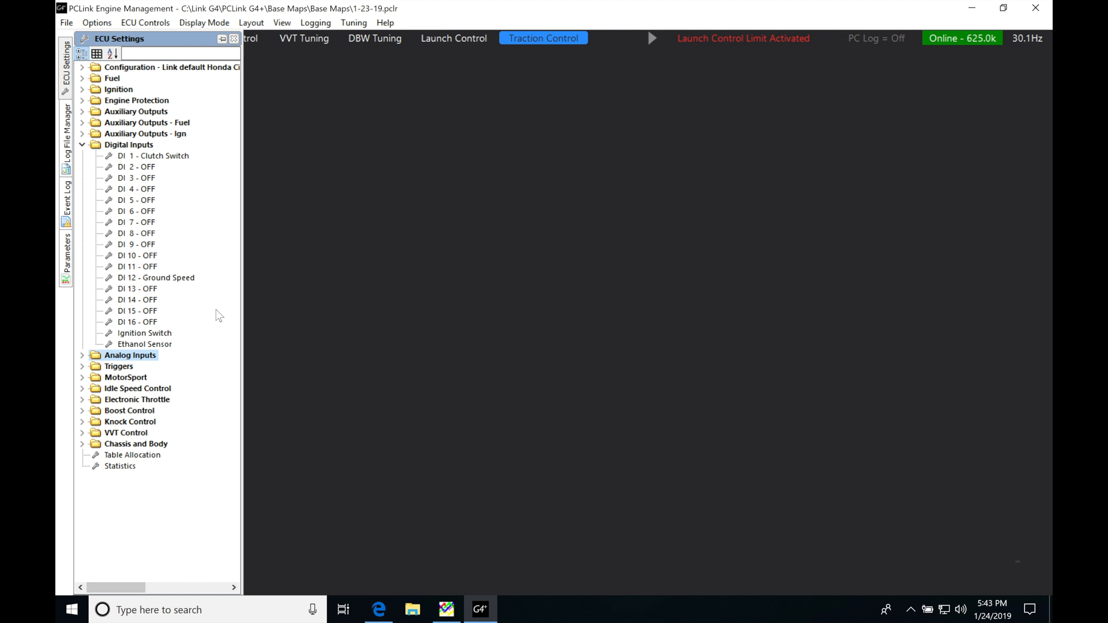
{"action": "mouse_move", "coordinate": [163, 284]}
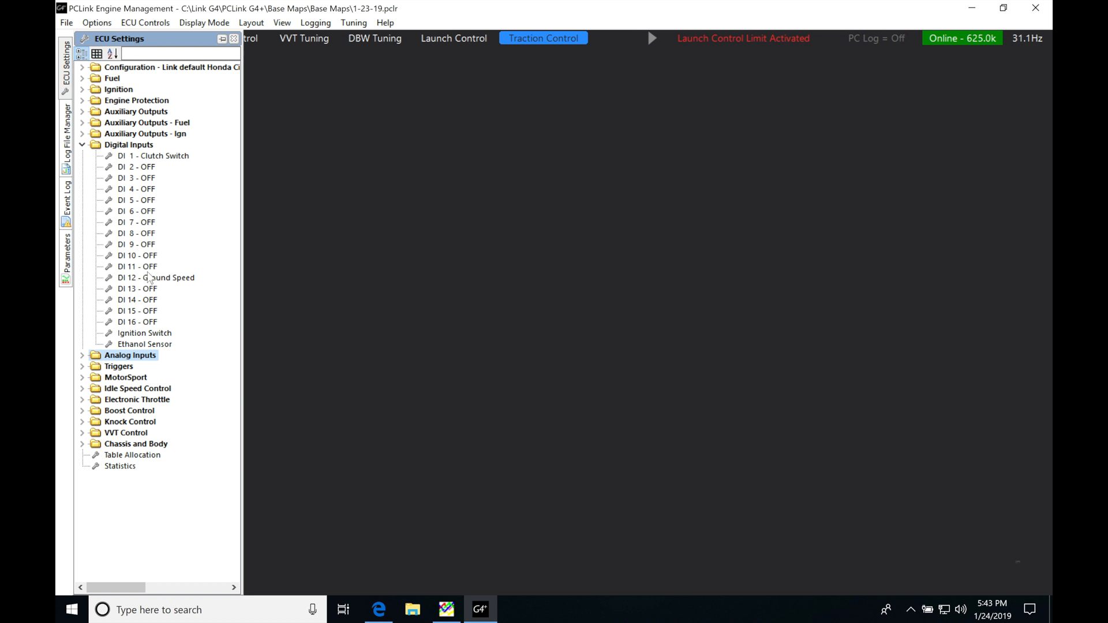
- Set DI 11's function to LF Wheel Speed and type the label 'Driven'
{"action": "double_click", "coordinate": [138, 266]}
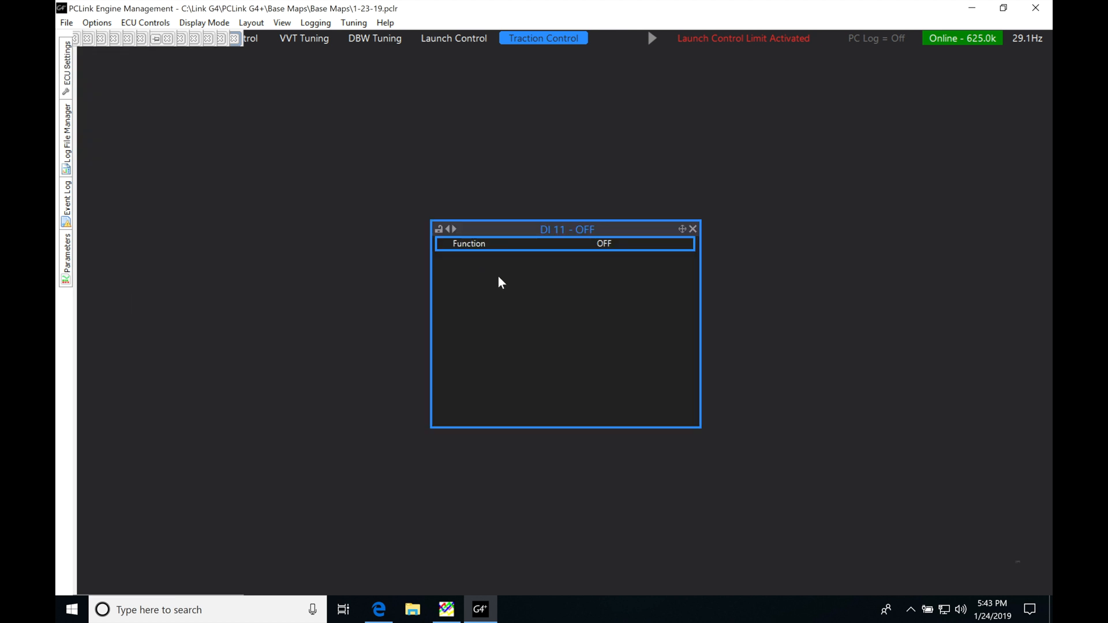
{"action": "mouse_move", "coordinate": [541, 243]}
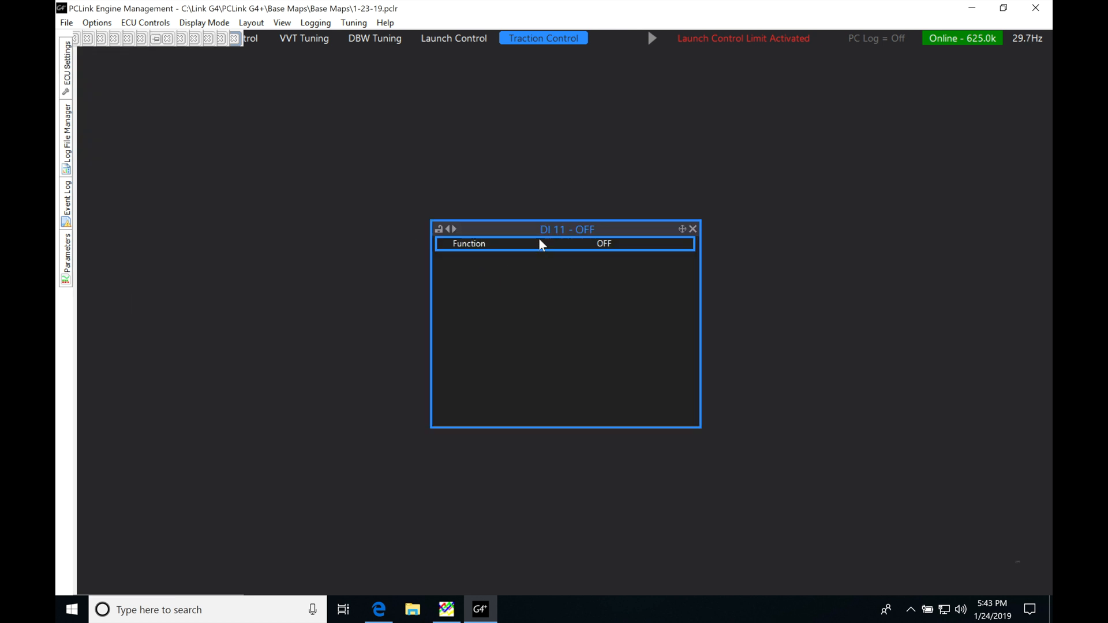
{"action": "mouse_move", "coordinate": [578, 234]}
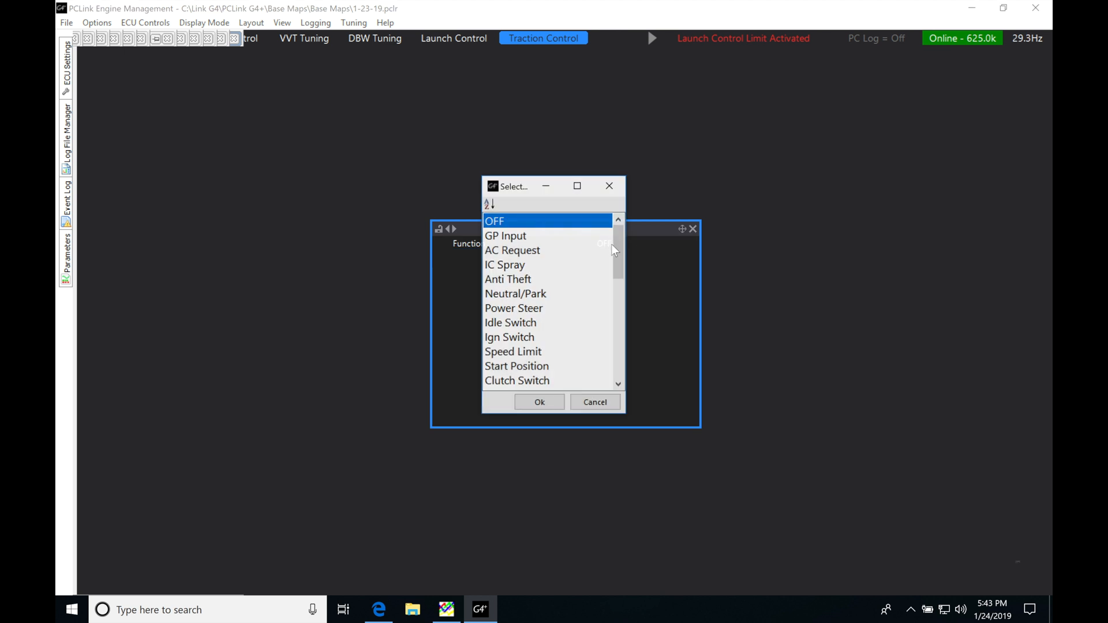
{"action": "scroll", "scroll_direction": "down", "scroll_amount": 3}
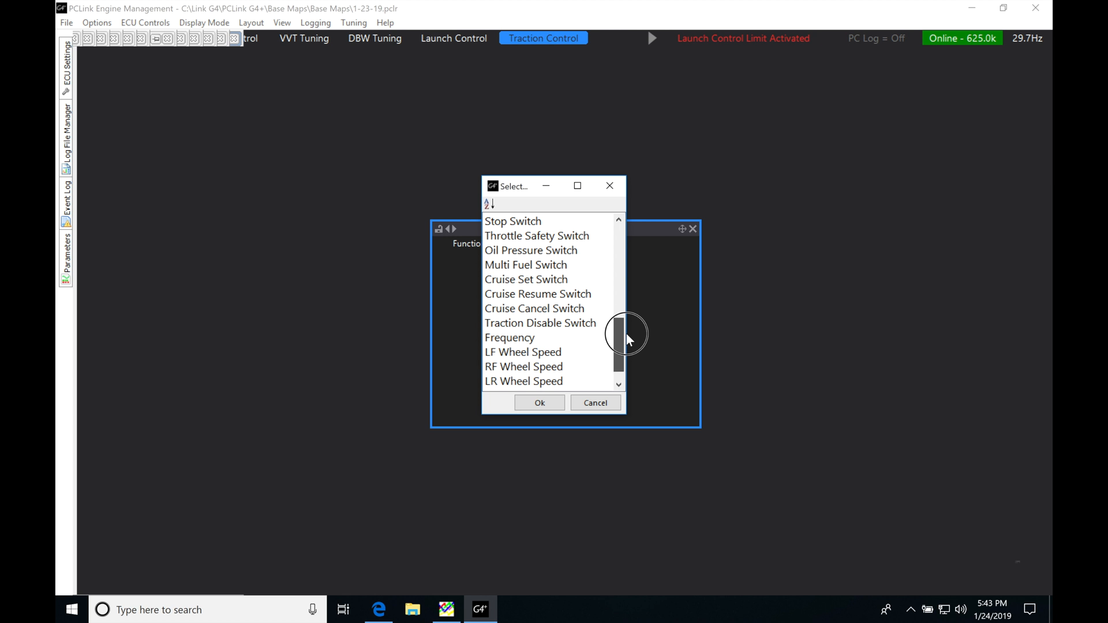
{"action": "scroll", "scroll_direction": "down", "scroll_amount": 3}
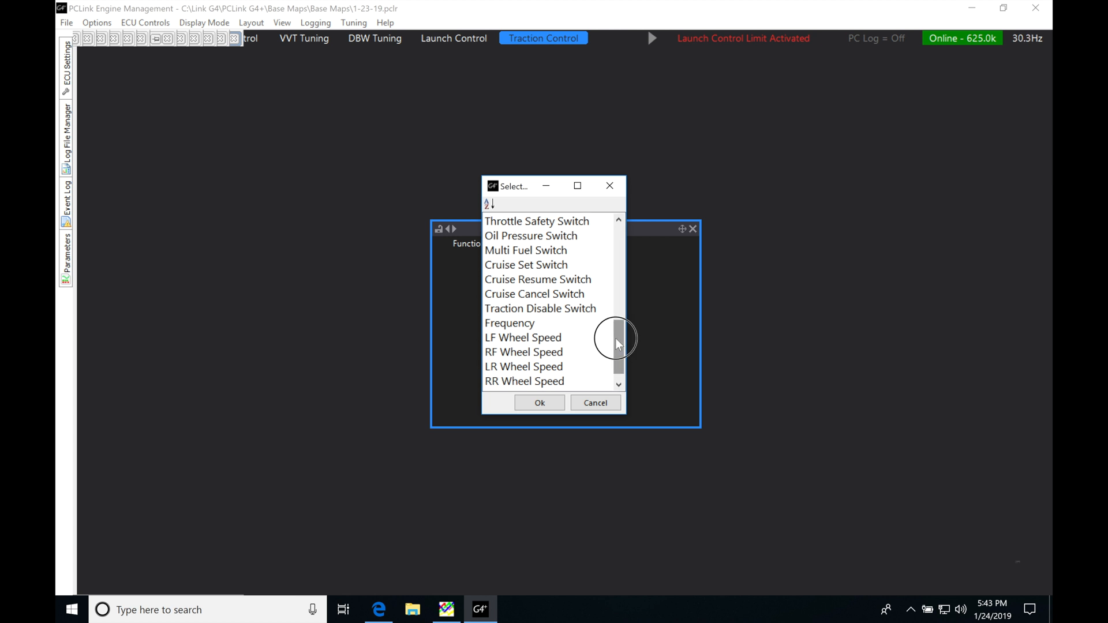
{"action": "scroll", "scroll_direction": "down", "scroll_amount": 3}
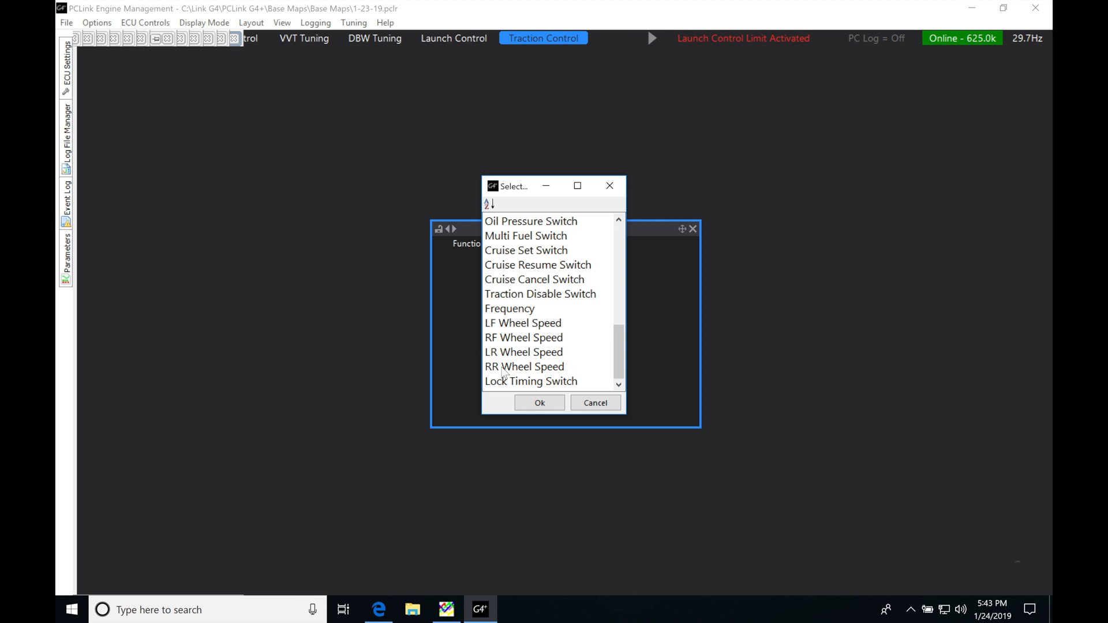
{"action": "mouse_move", "coordinate": [536, 368]}
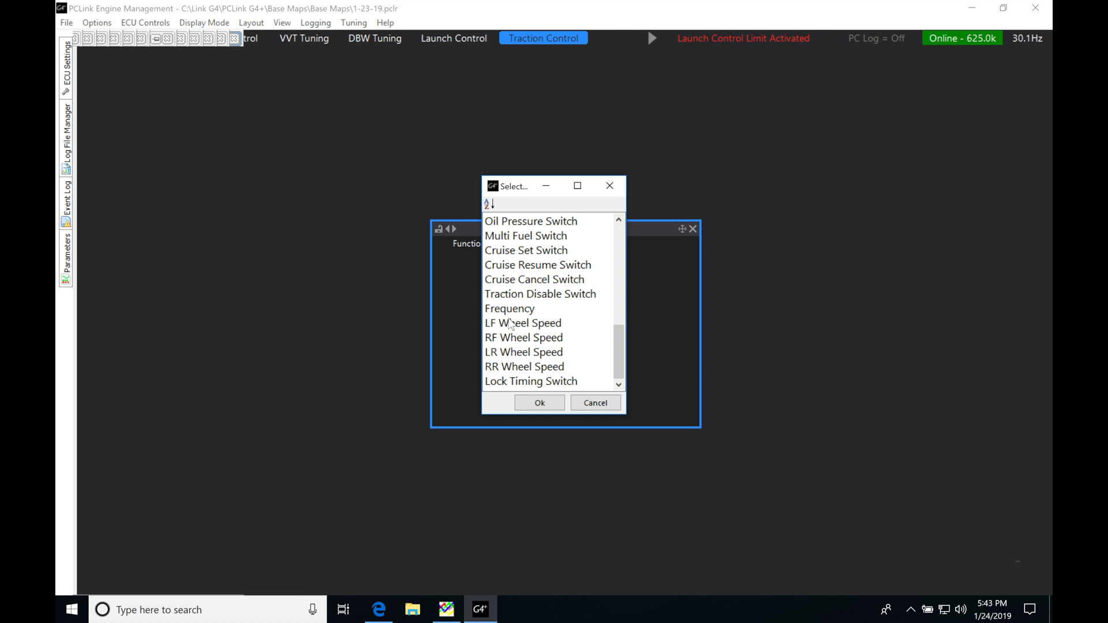
{"action": "left_click", "coordinate": [523, 323]}
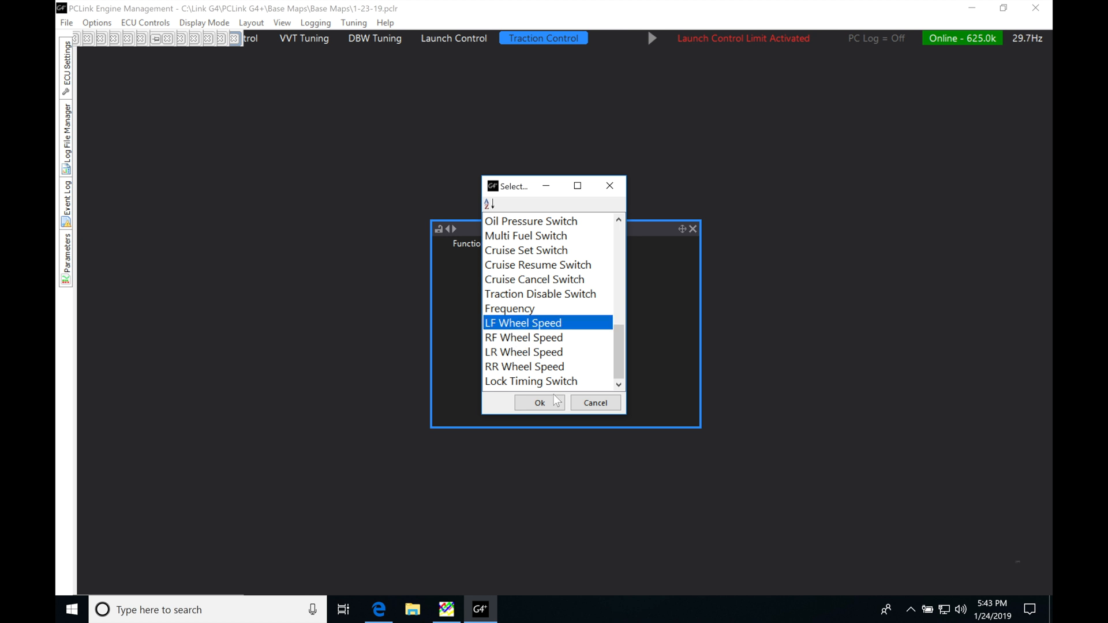
{"action": "left_click", "coordinate": [540, 402]}
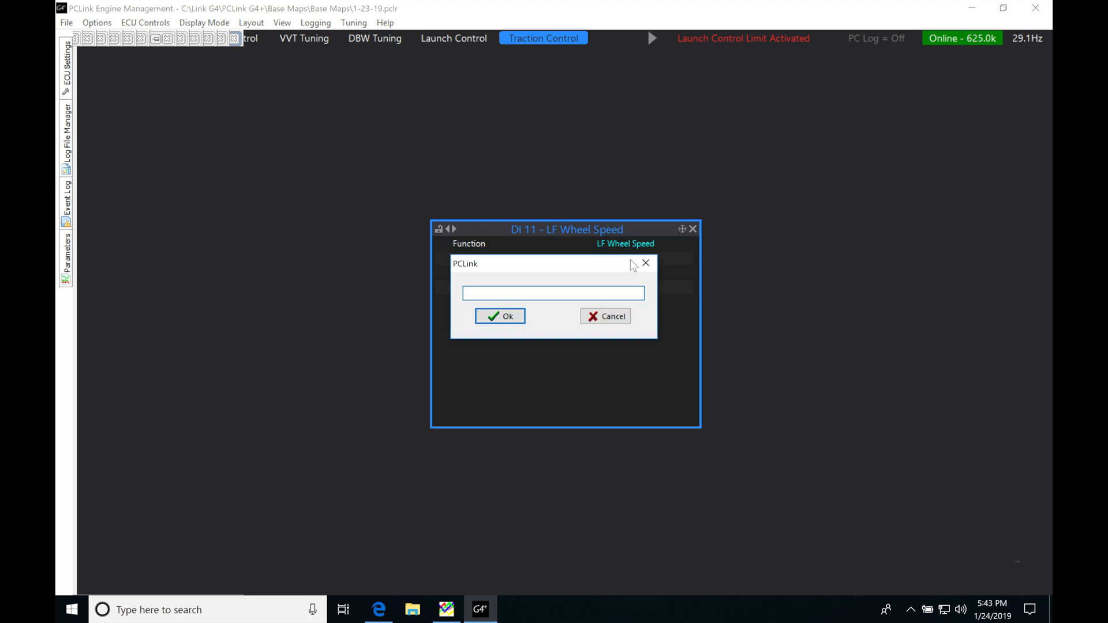
{"action": "type", "text": "Driven"}
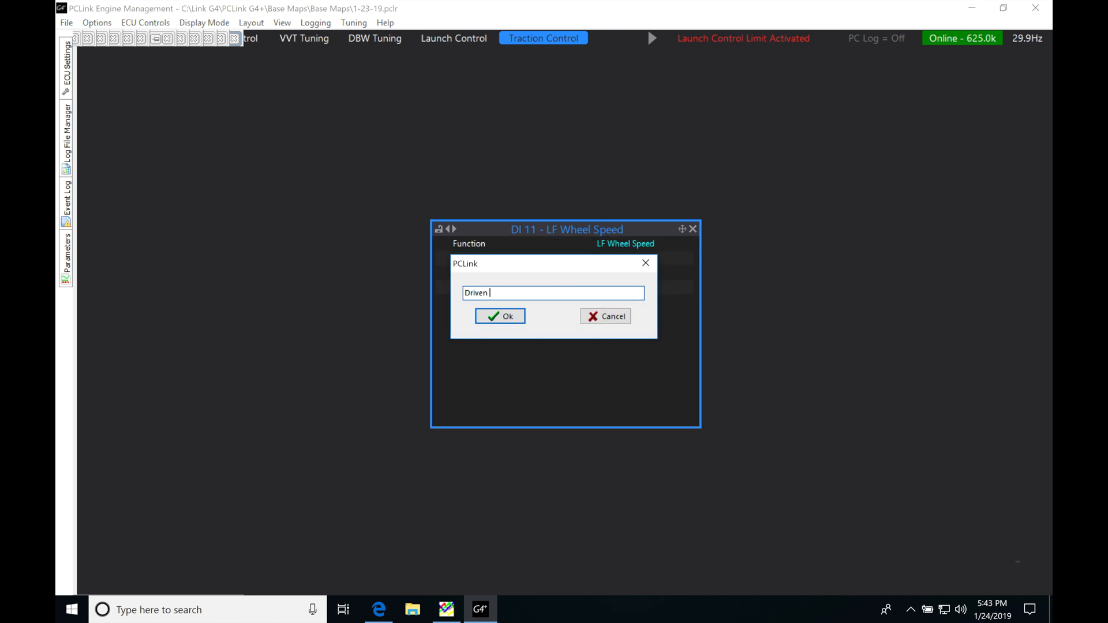
- Confirm the 'Driven Speed' label for DI 11
{"action": "left_click", "coordinate": [500, 316]}
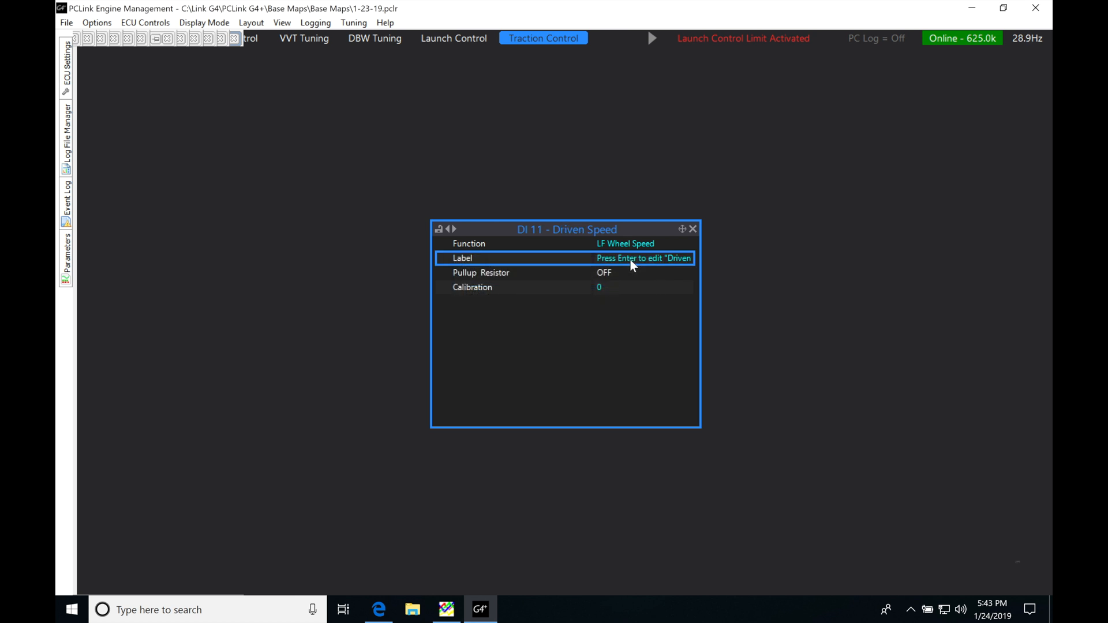
{"action": "mouse_move", "coordinate": [599, 295]}
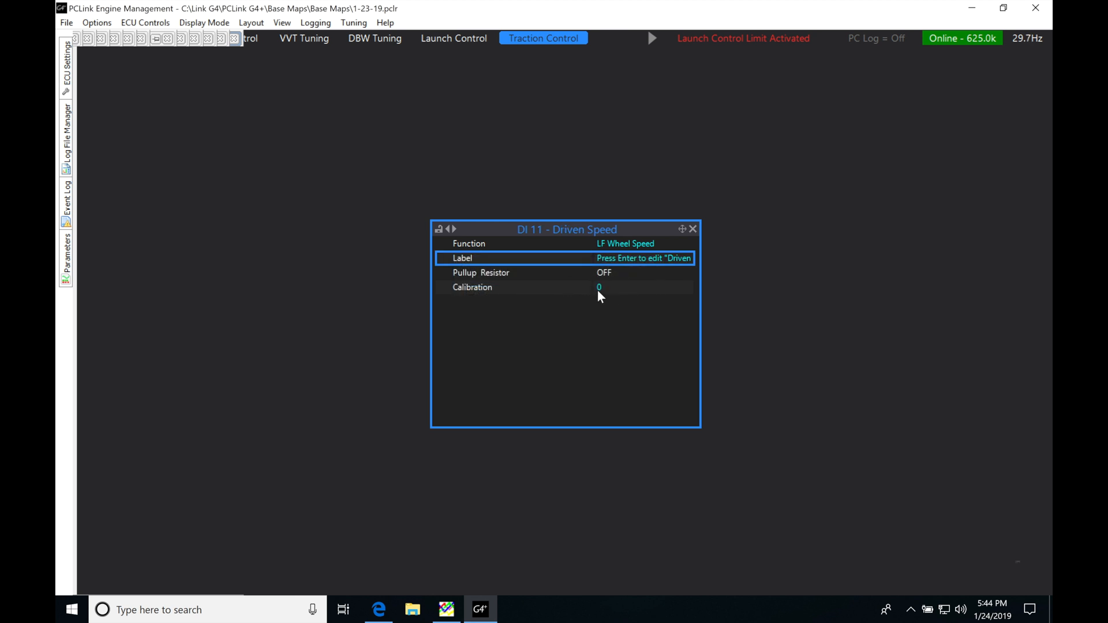
{"action": "mouse_move", "coordinate": [421, 164]}
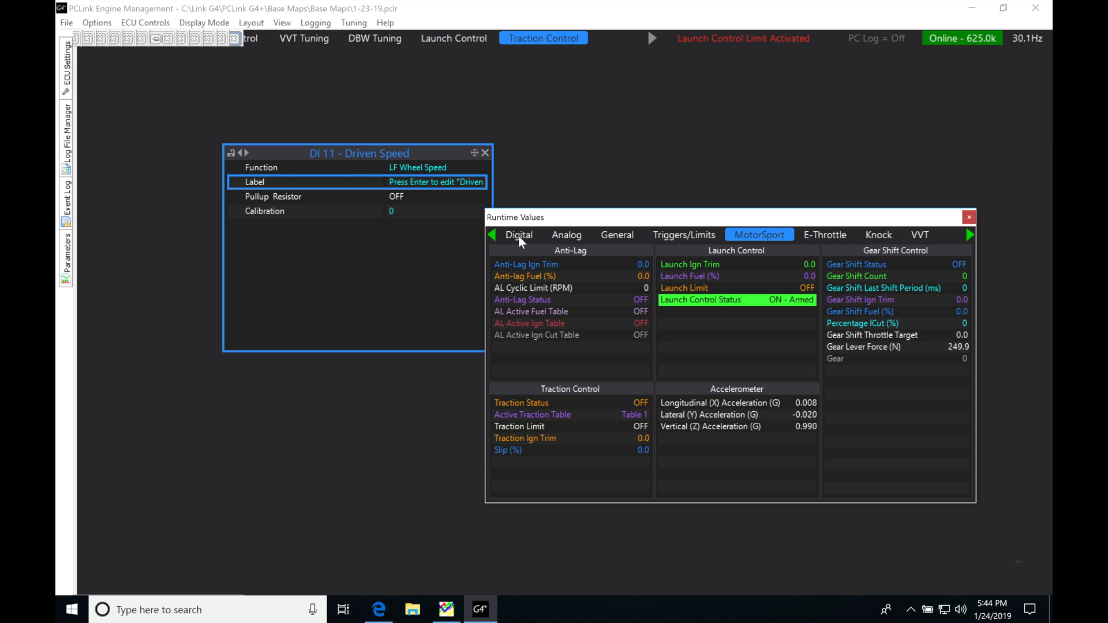
- Show the Digital runtime values, where DI 11 reads Driven Speed
{"action": "left_click", "coordinate": [518, 235]}
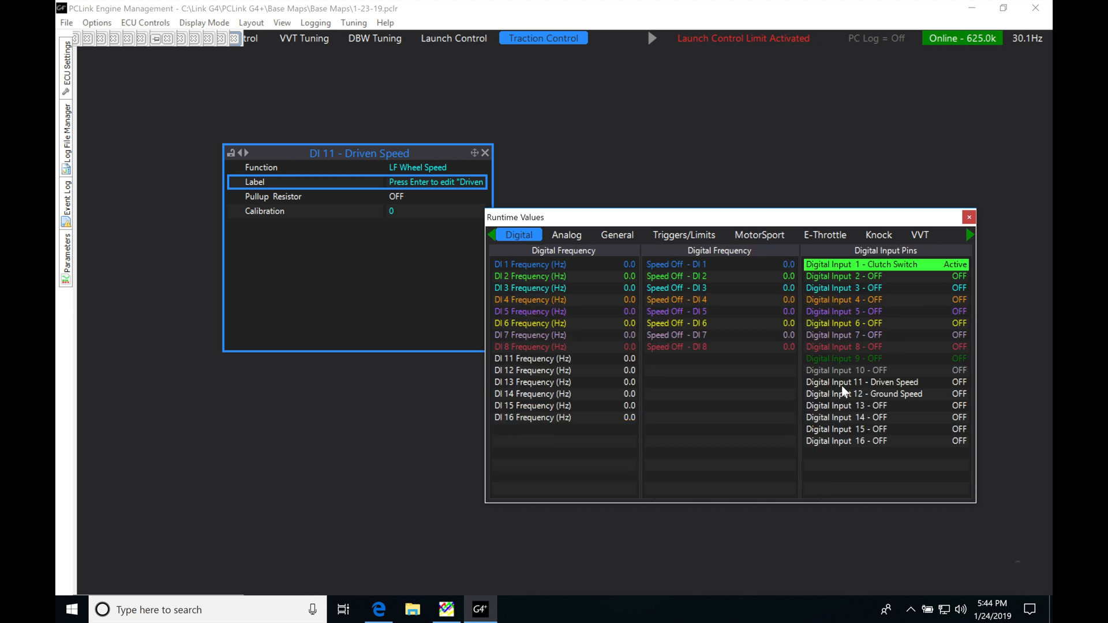
{"action": "mouse_move", "coordinate": [534, 328]}
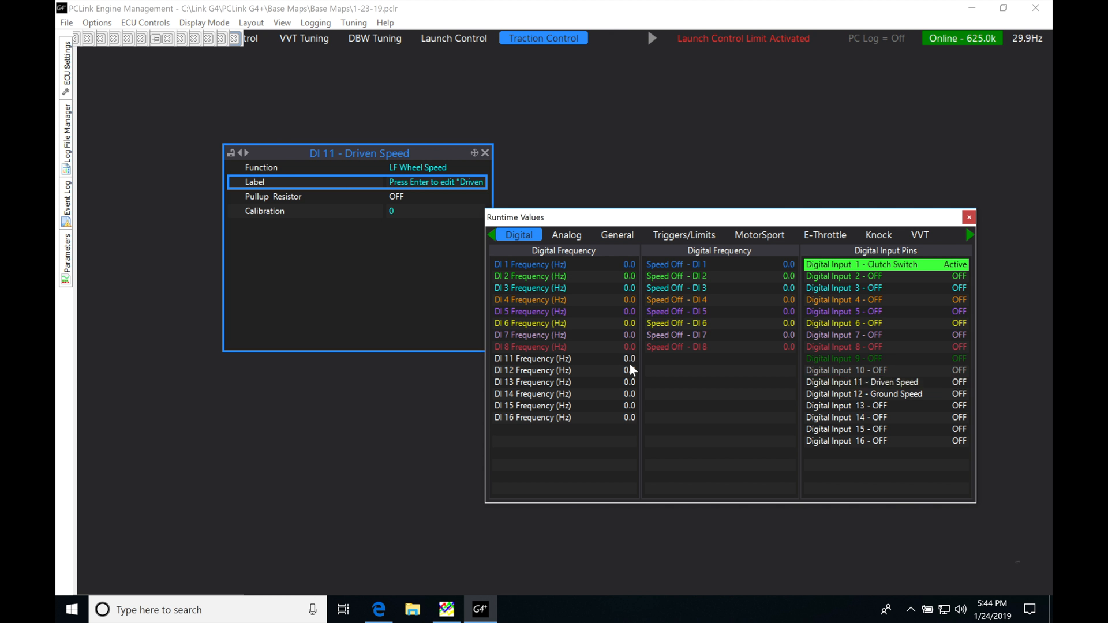
{"action": "mouse_move", "coordinate": [910, 393]}
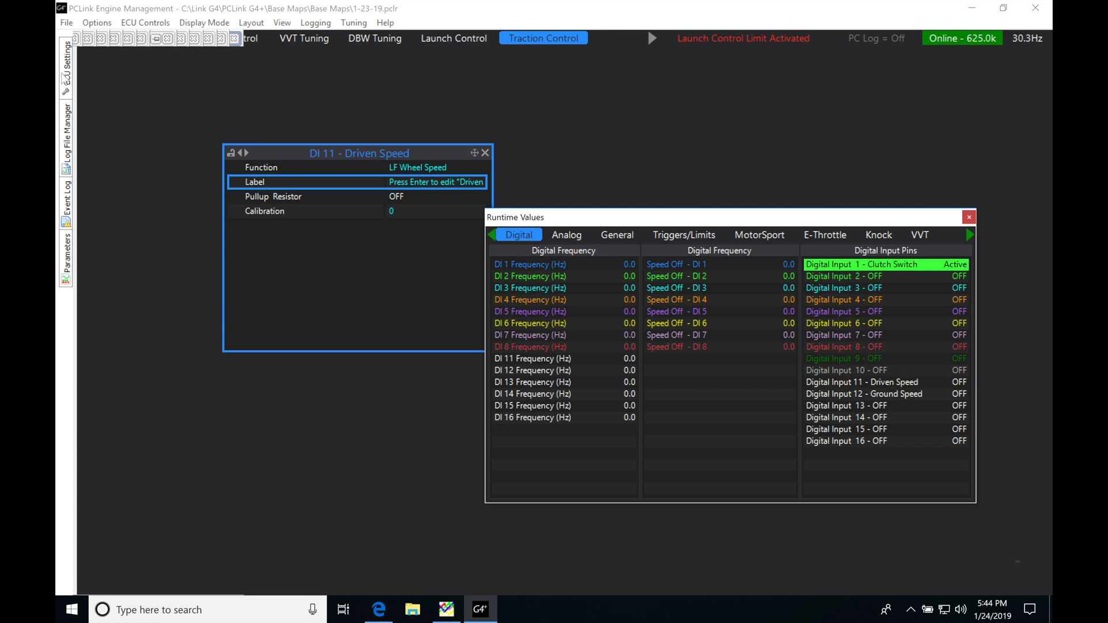
- Collapse Digital Inputs, expand Chassis and Body, and open Speed Sources
{"action": "left_click", "coordinate": [66, 67]}
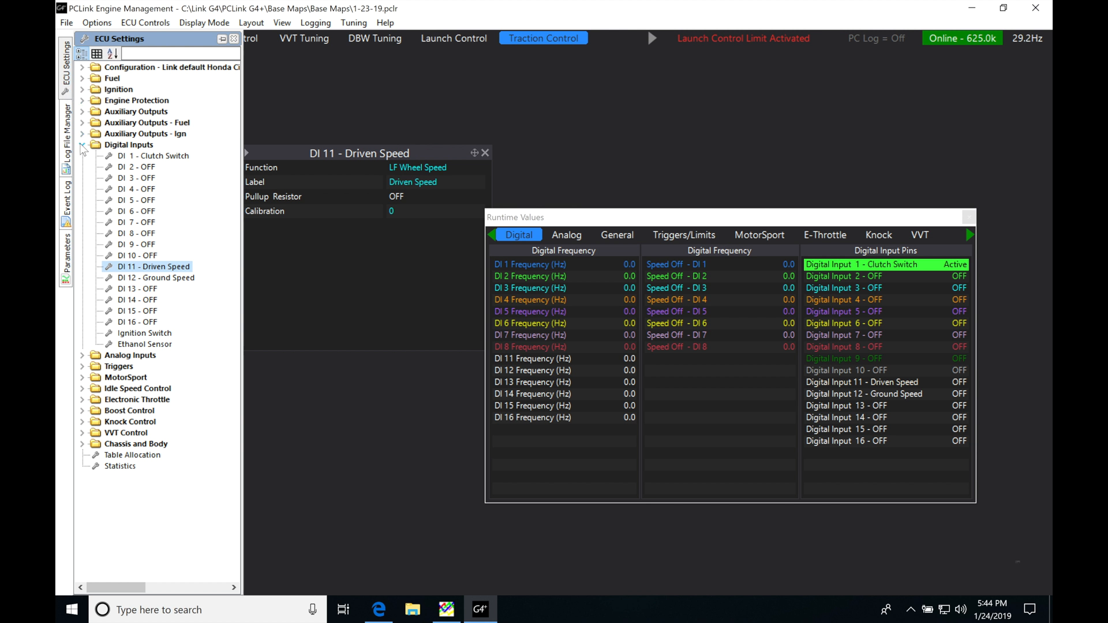
{"action": "left_click", "coordinate": [82, 145]}
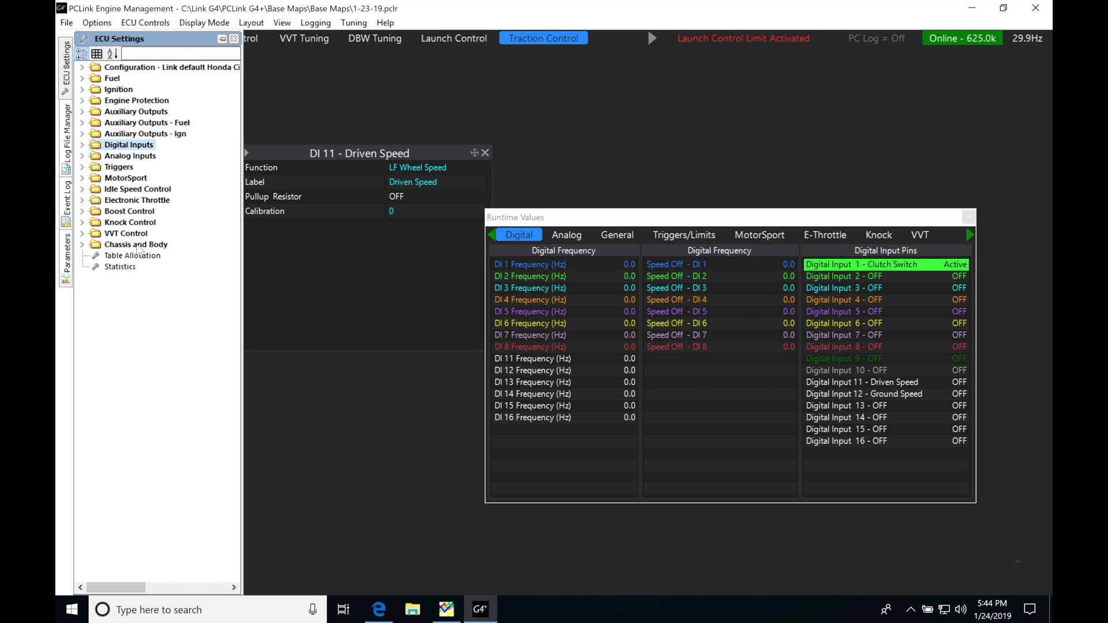
{"action": "left_click", "coordinate": [83, 244]}
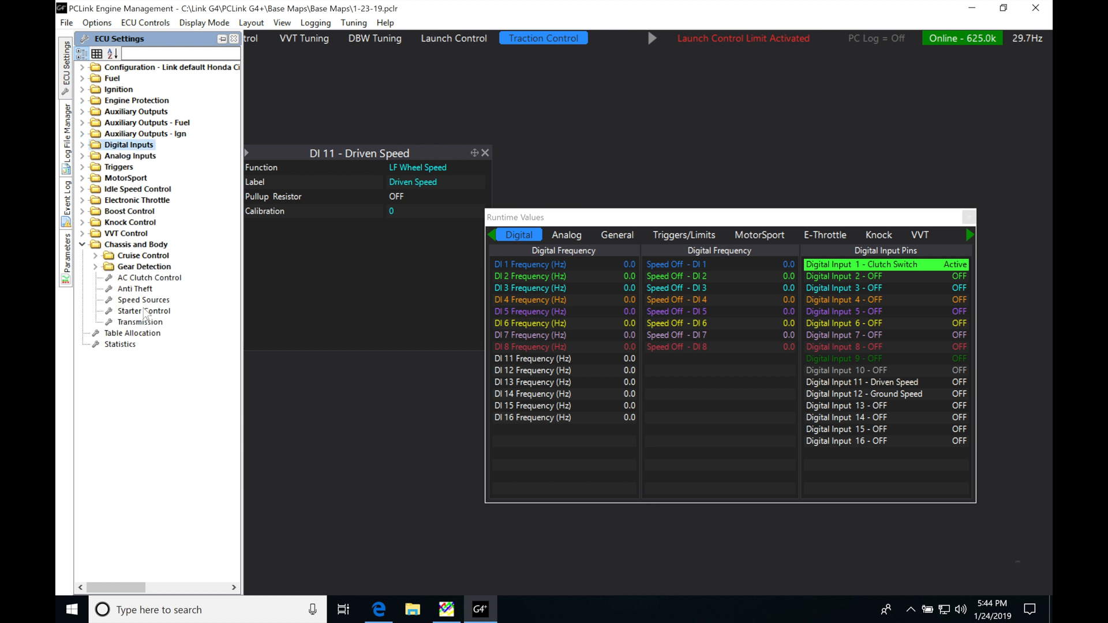
{"action": "left_click", "coordinate": [143, 299]}
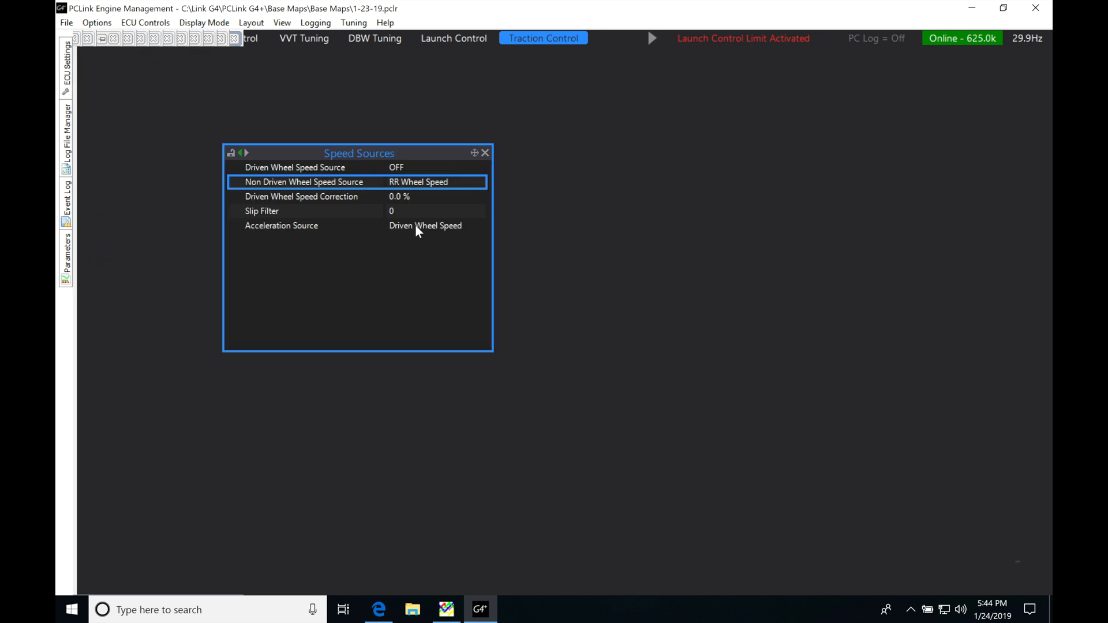
{"action": "mouse_move", "coordinate": [367, 180]}
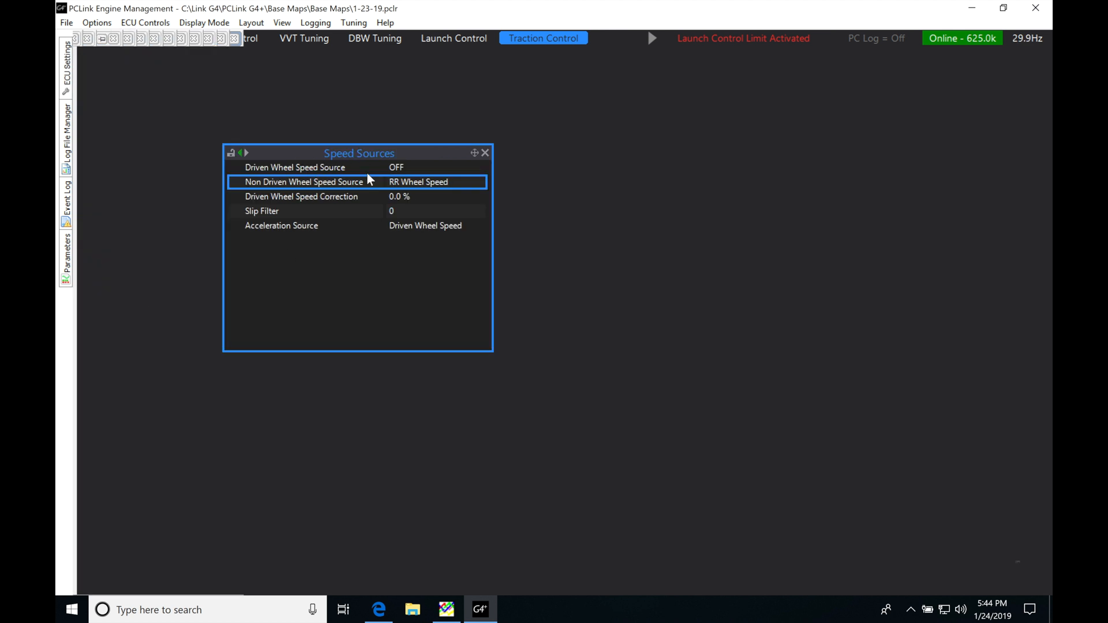
- Choose LF Wheel Speed as the driven wheel speed source
{"action": "double_click", "coordinate": [418, 182]}
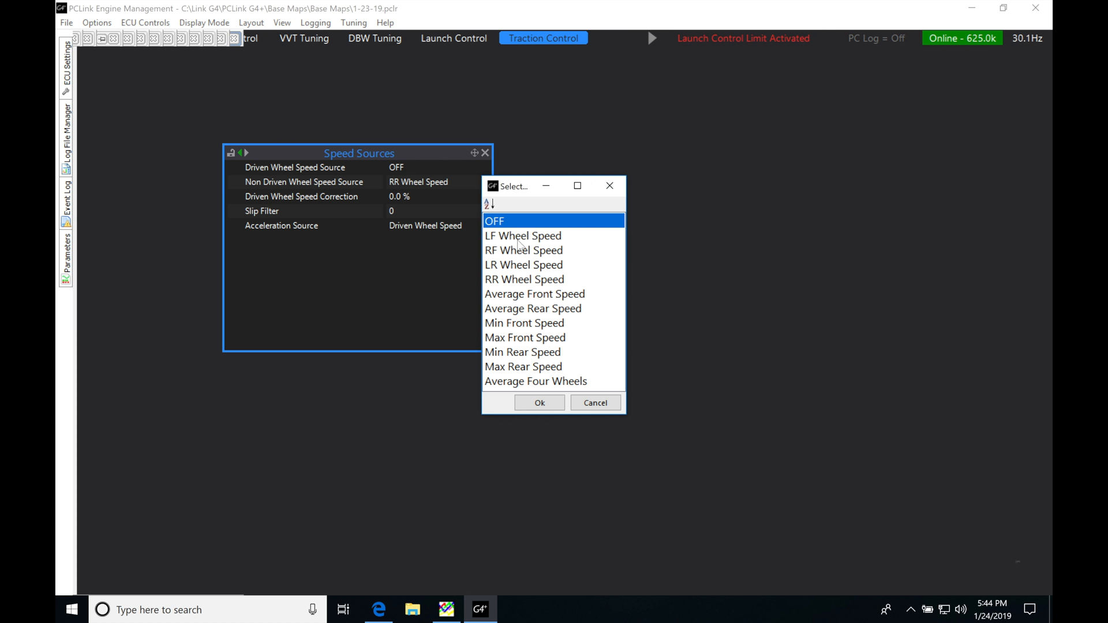
{"action": "left_click", "coordinate": [522, 235]}
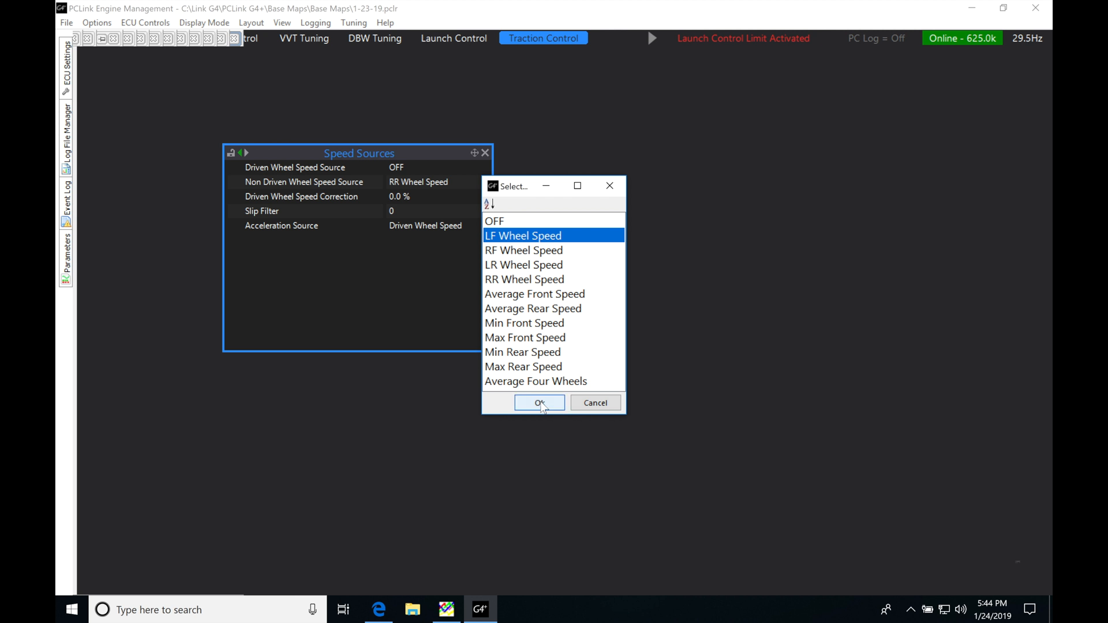
{"action": "mouse_move", "coordinate": [576, 280]}
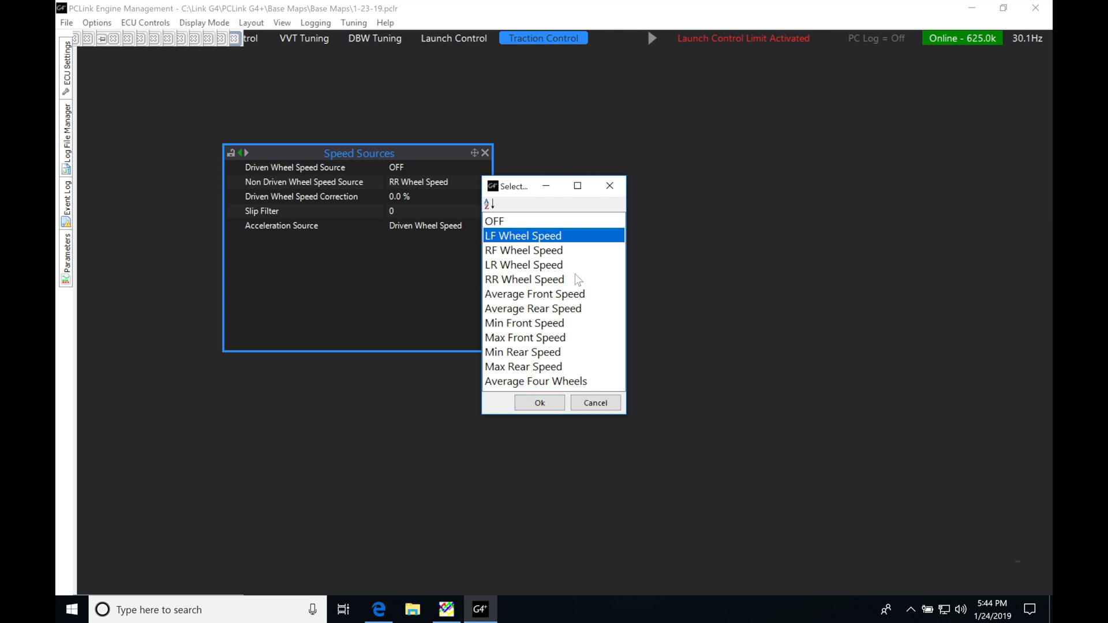
{"action": "mouse_move", "coordinate": [387, 183]}
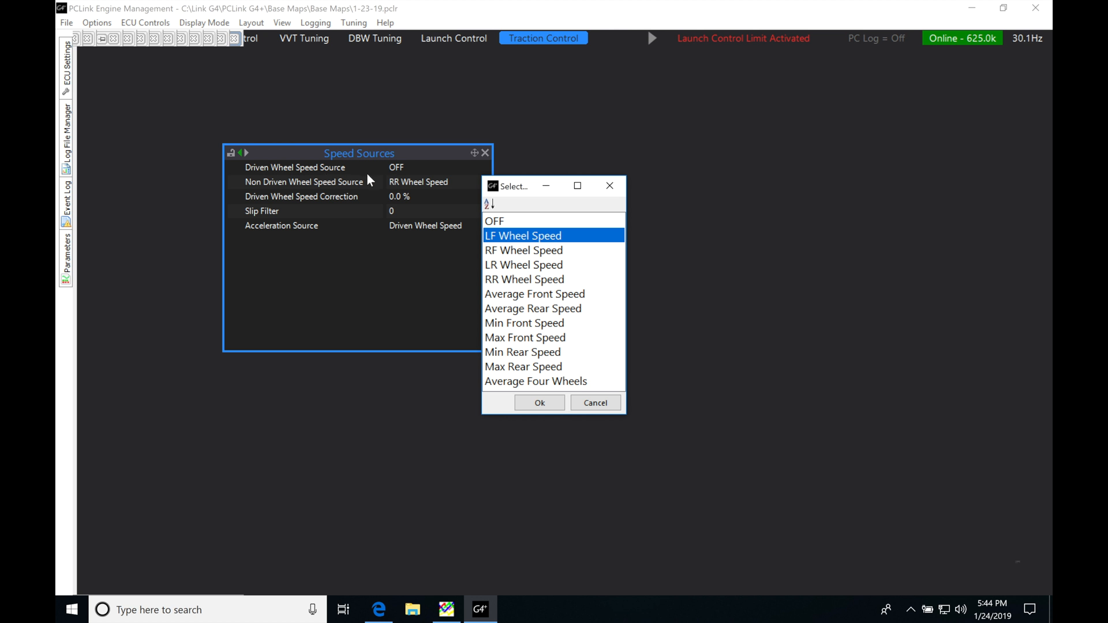
{"action": "mouse_move", "coordinate": [315, 185]}
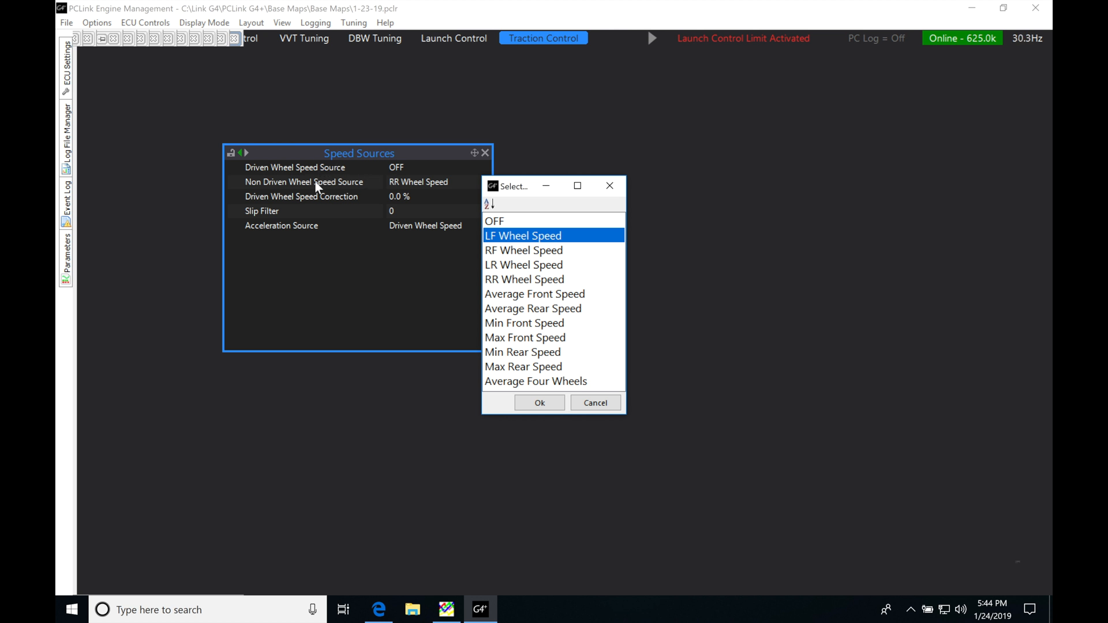